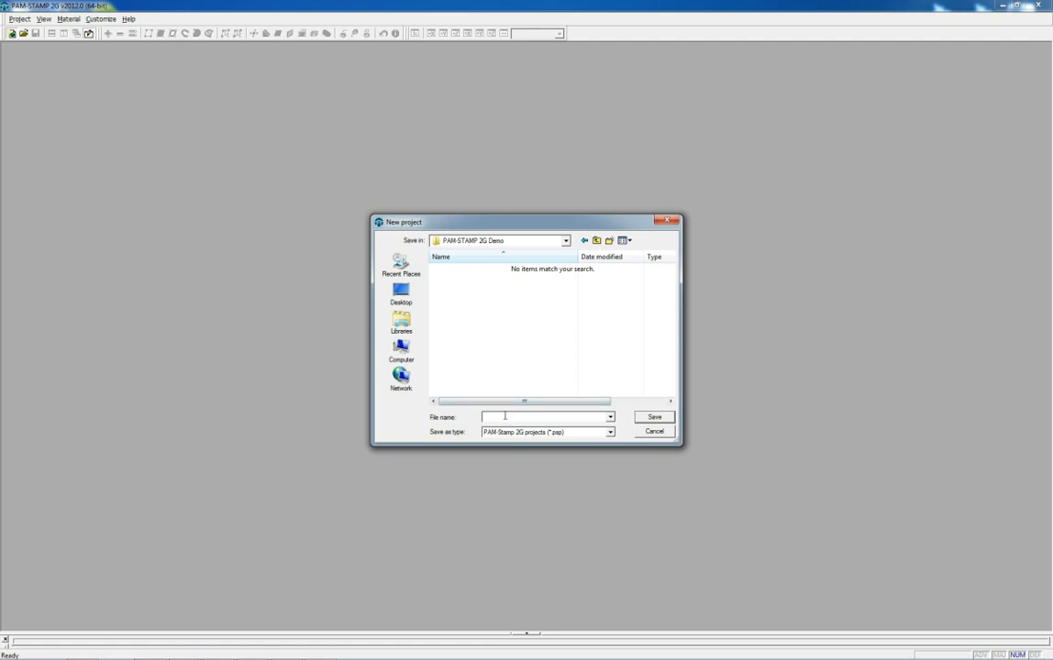
Step: Save the new project as 'PAM-STAMP 2G Demo' with Standard stamping and the PAM-AutoStamp solver
text(PAM-STAMP 2G Demo)
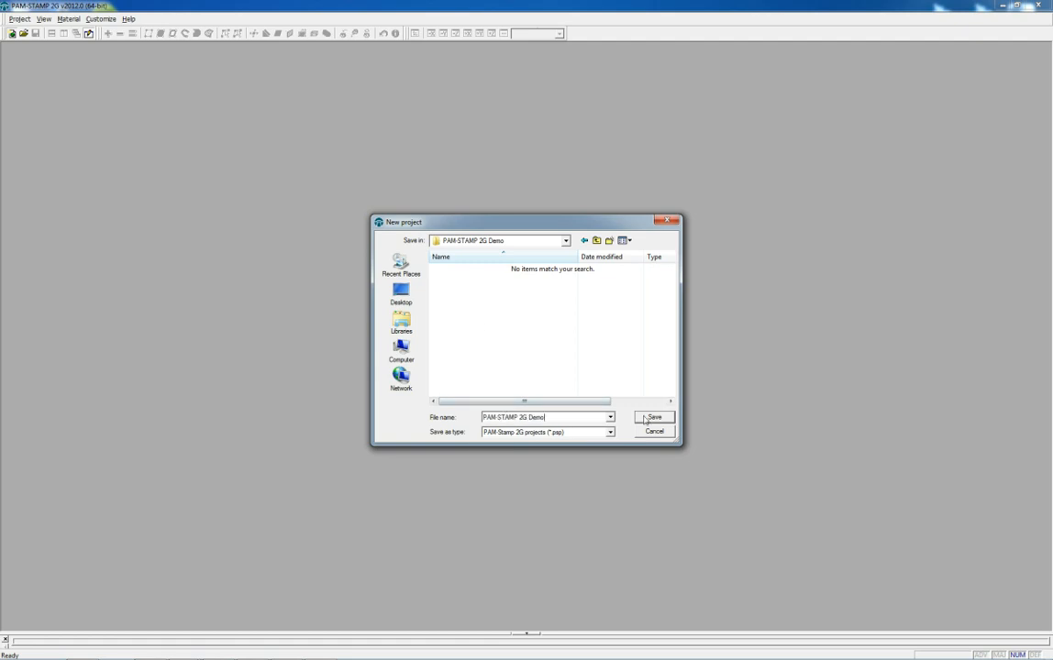
click(654, 418)
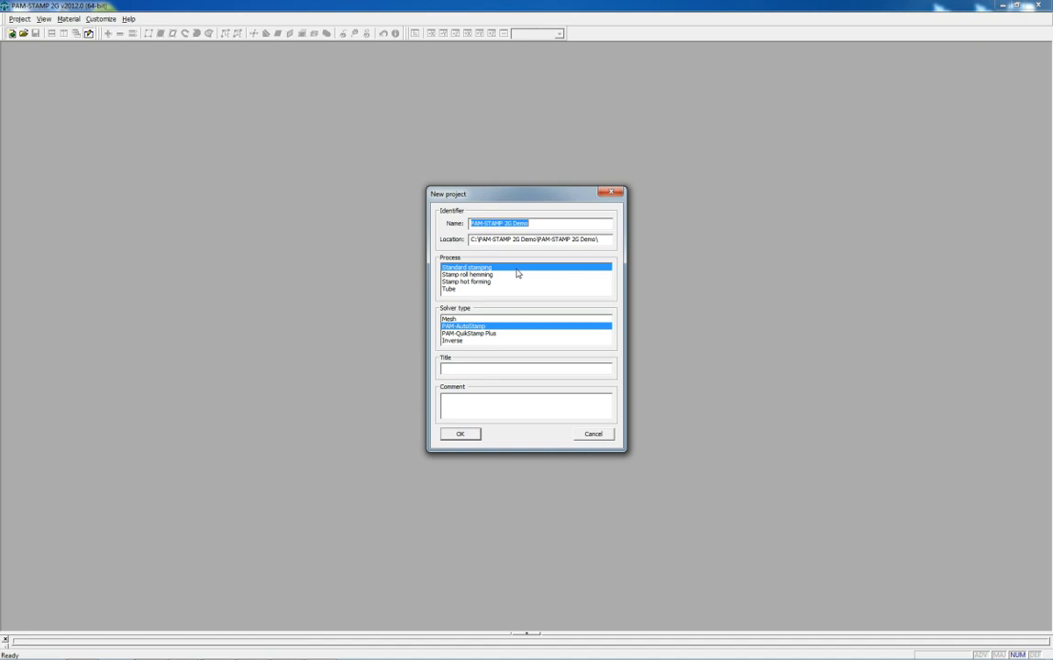
mouse_move(497, 344)
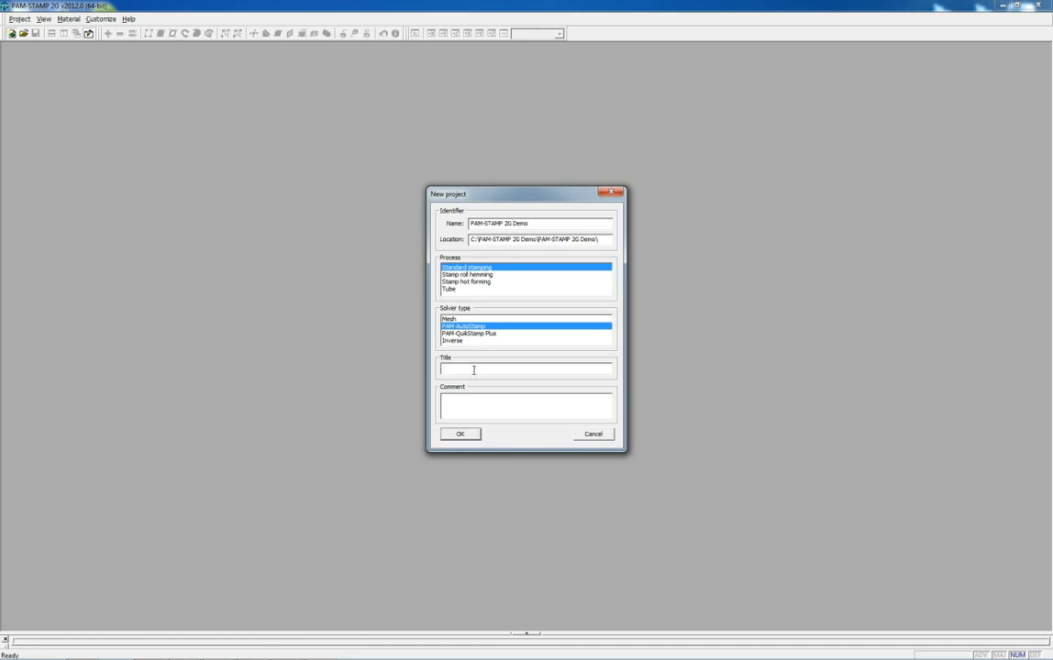
click(459, 434)
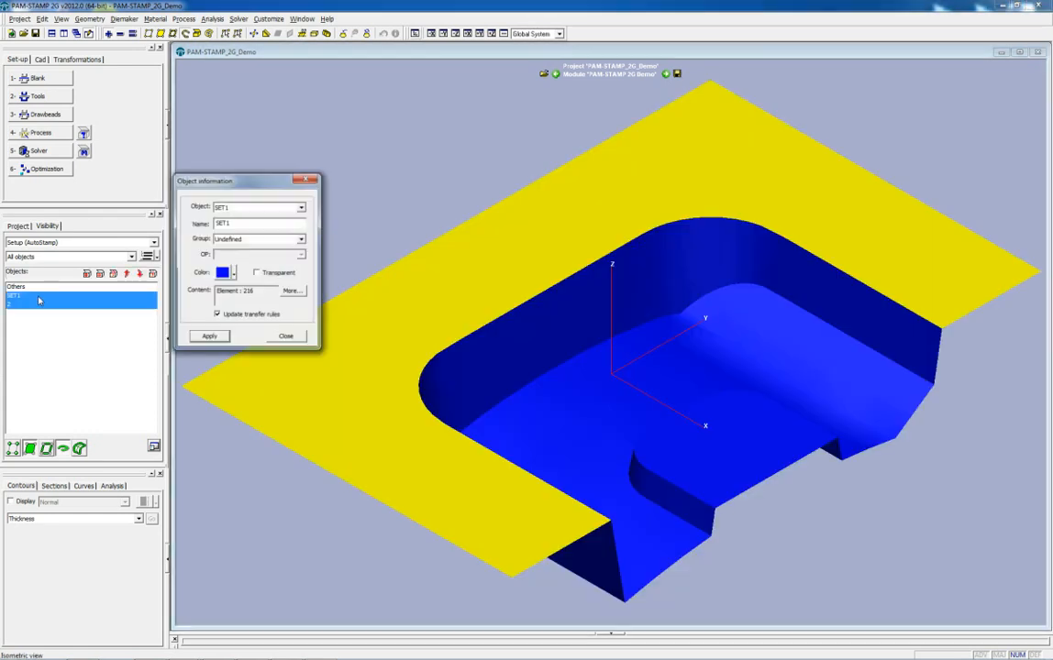
Step: Rename SET1 to 'Punch Source' and assign it to the Punch source group
triple_click(257, 223)
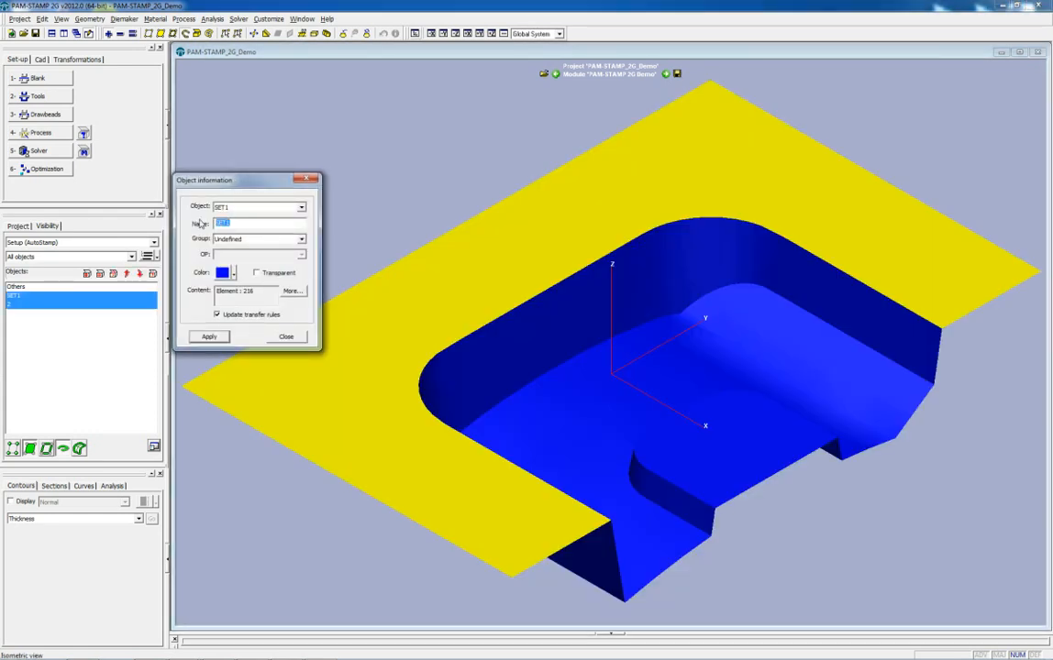
text(Punch Source)
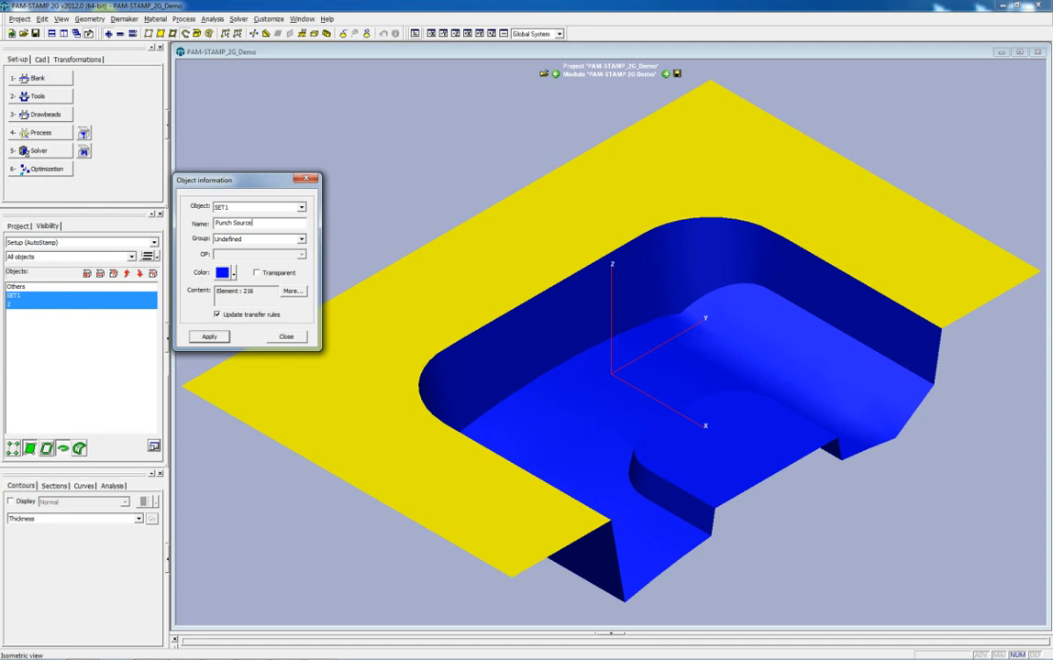
click(301, 239)
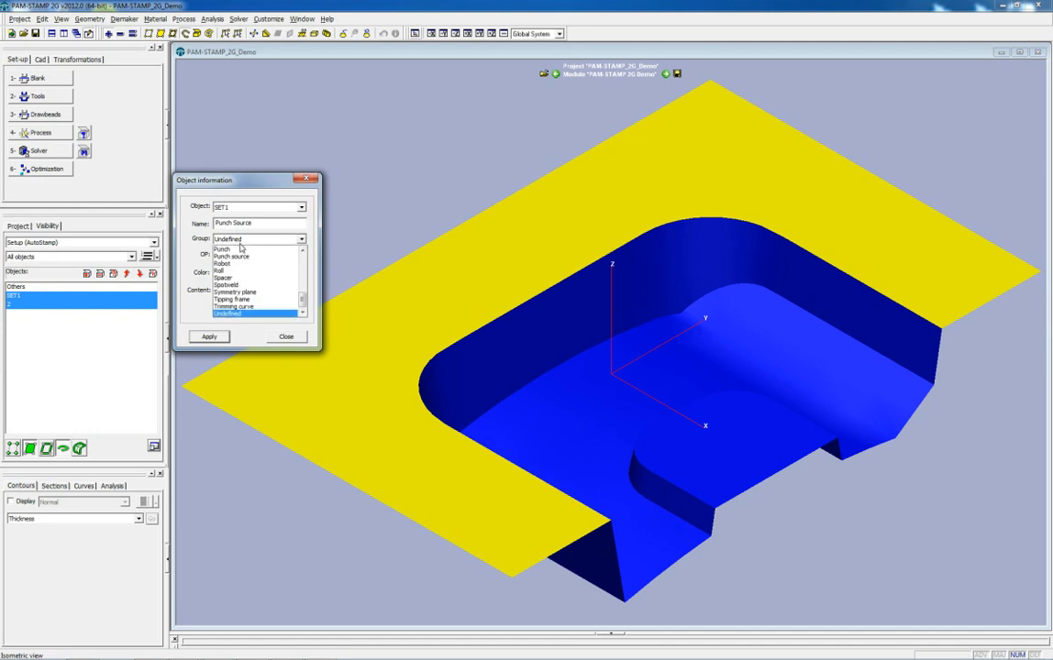
click(229, 257)
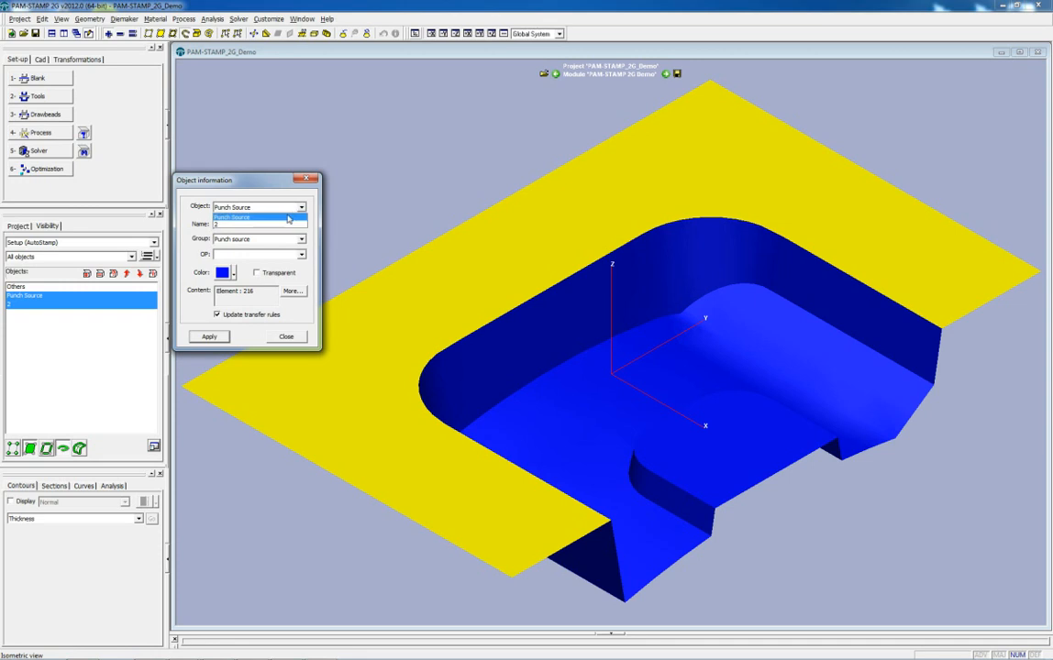
click(285, 336)
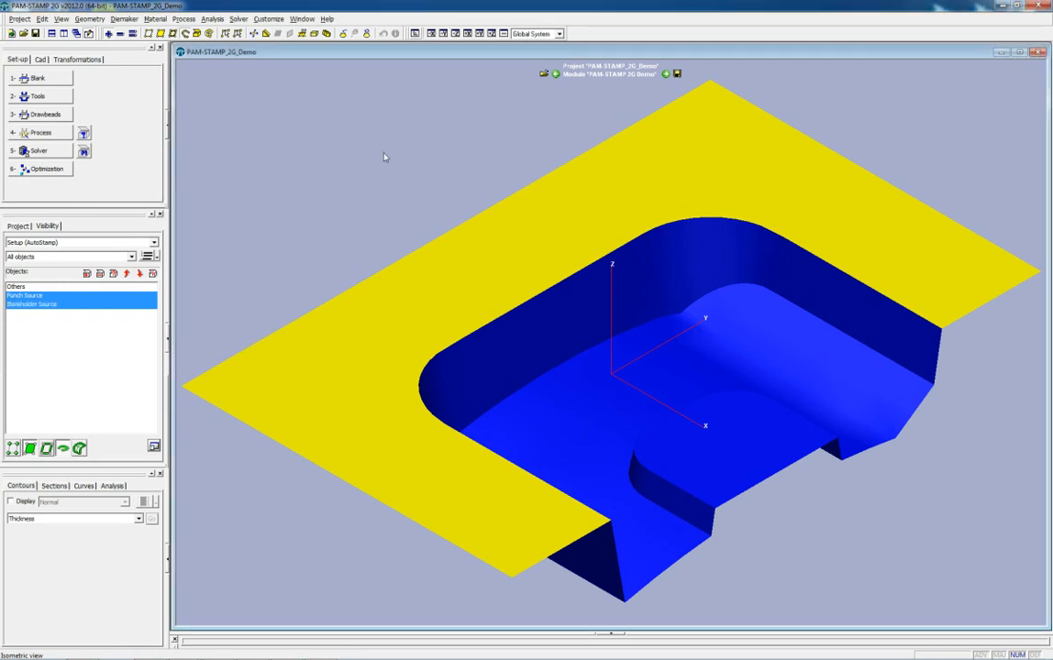
Step: Add the selected geometry surfaces to the Die object
right_click(385, 157)
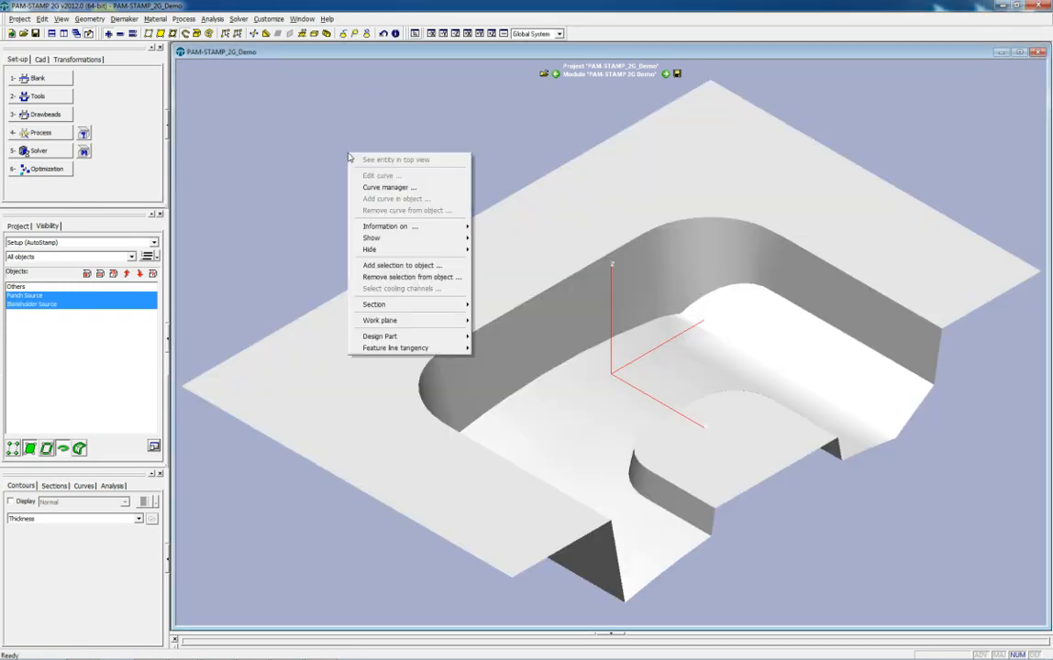
click(401, 265)
text(Die)
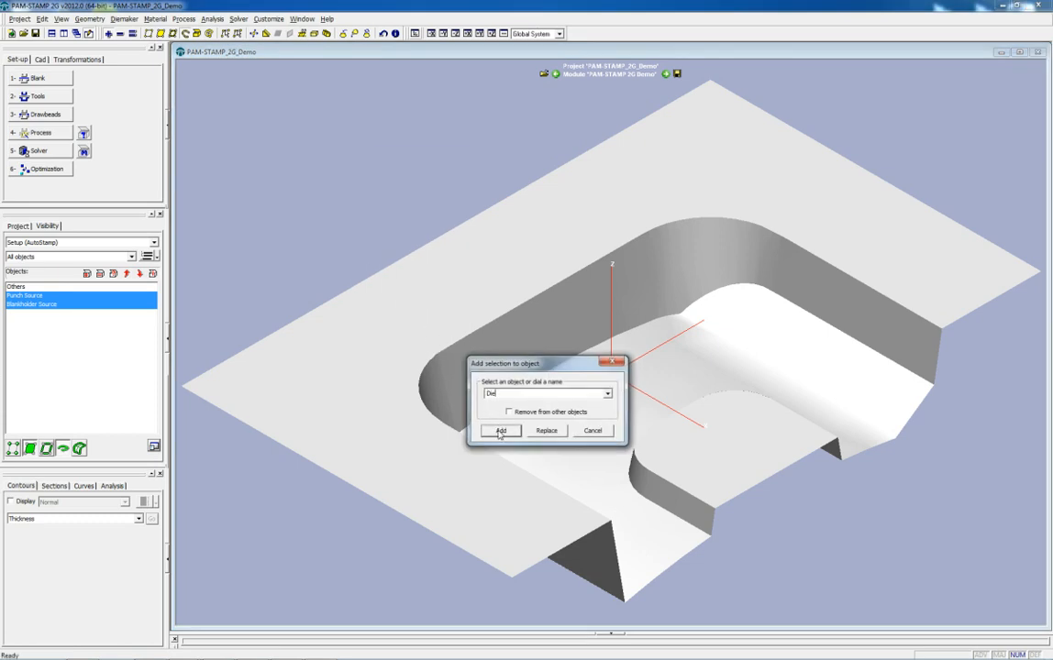
click(500, 431)
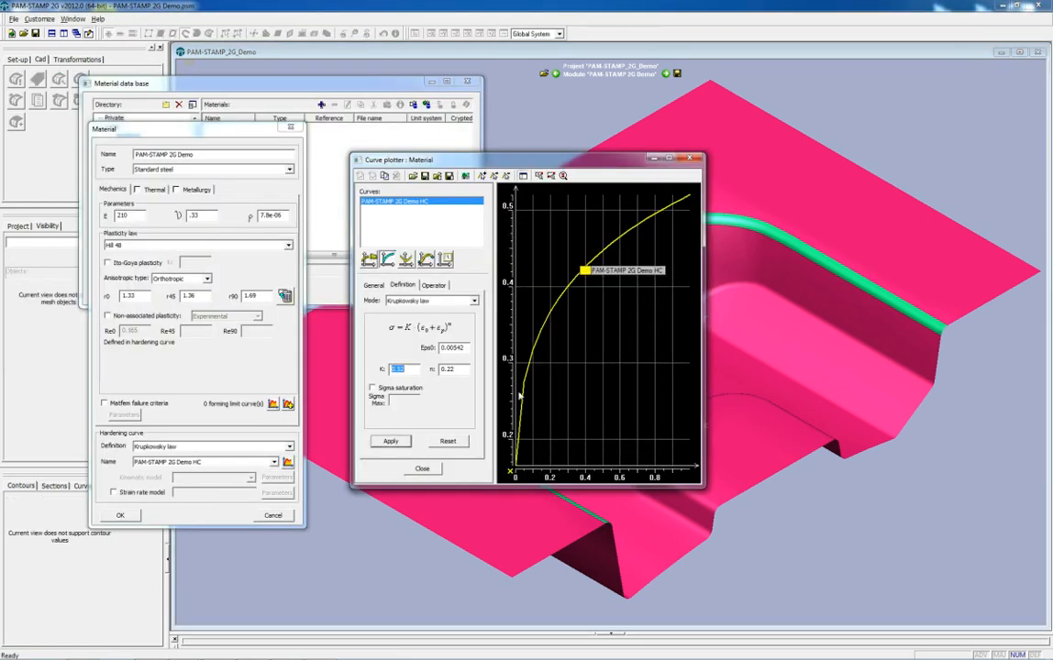
mouse_move(425, 472)
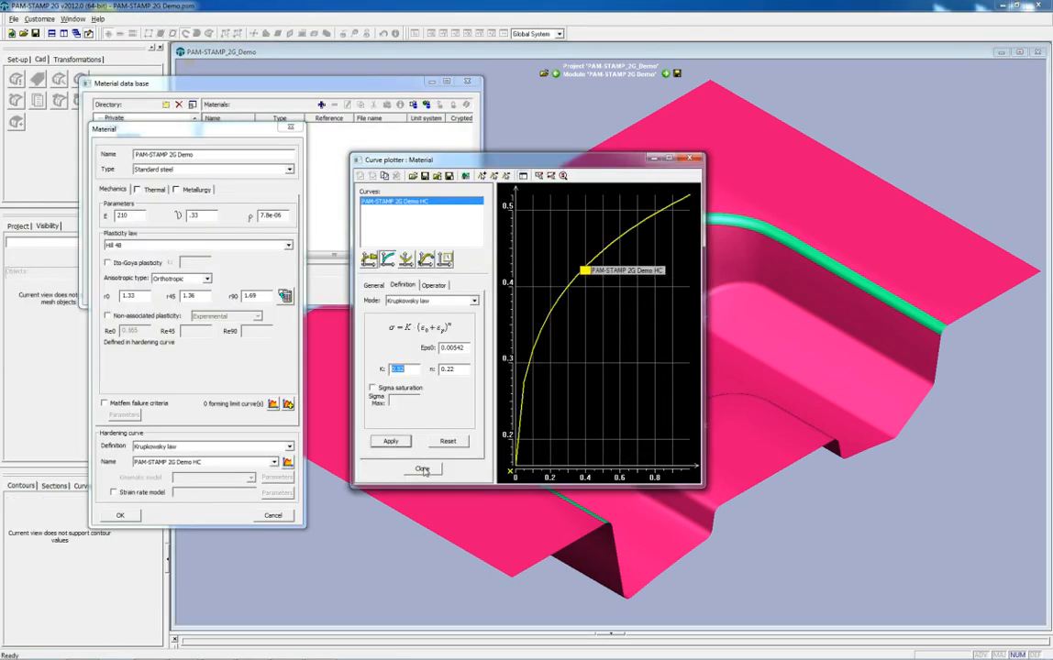
Step: Close the Krupkowsky hardening curve plot for the demo steel material
click(423, 469)
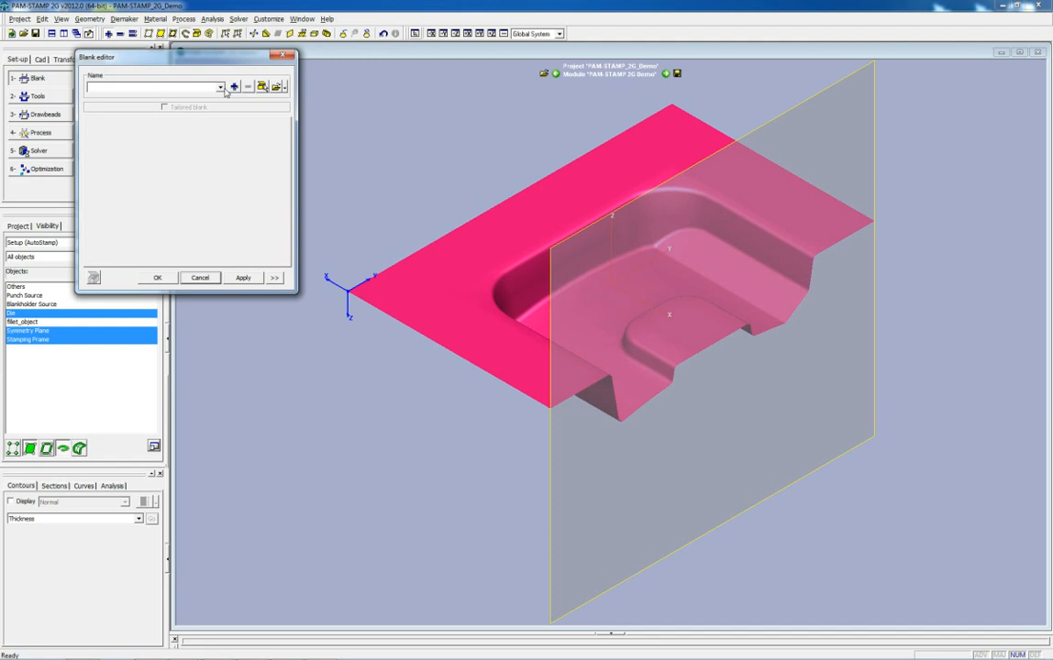
Step: Add surface blank 'Blank' from four corner points, preview its 25 mm mesh and accept it
click(233, 86)
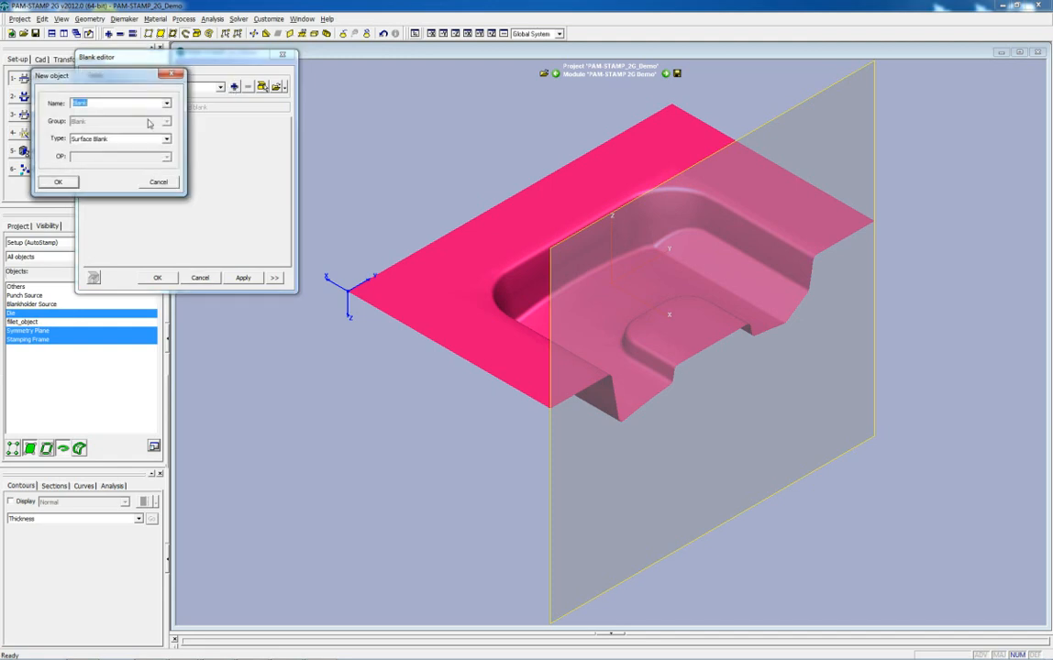
click(58, 182)
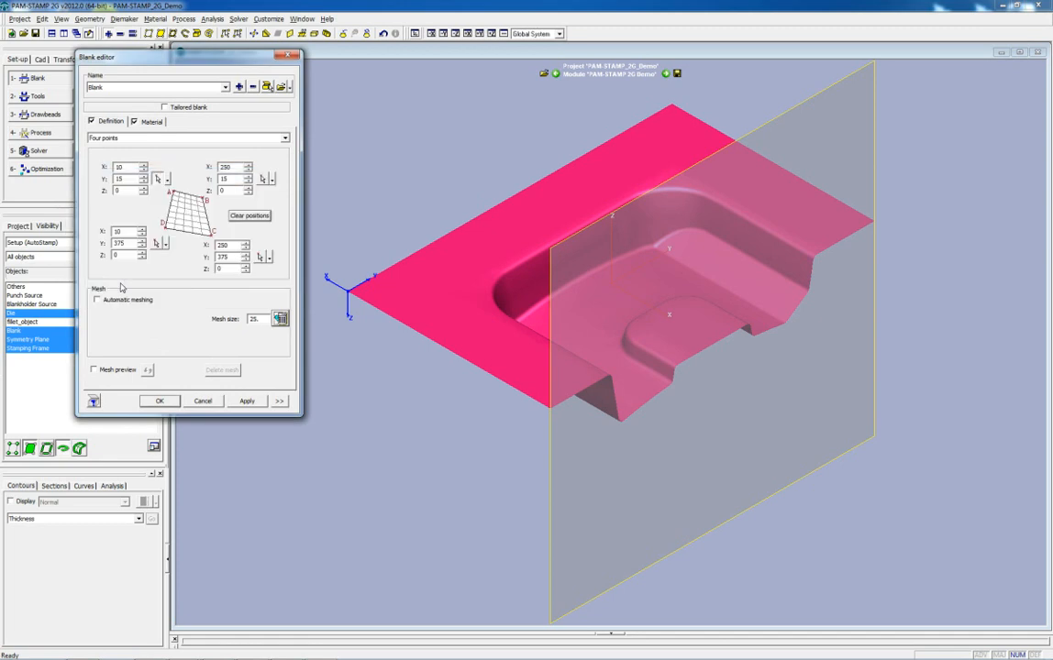
click(94, 370)
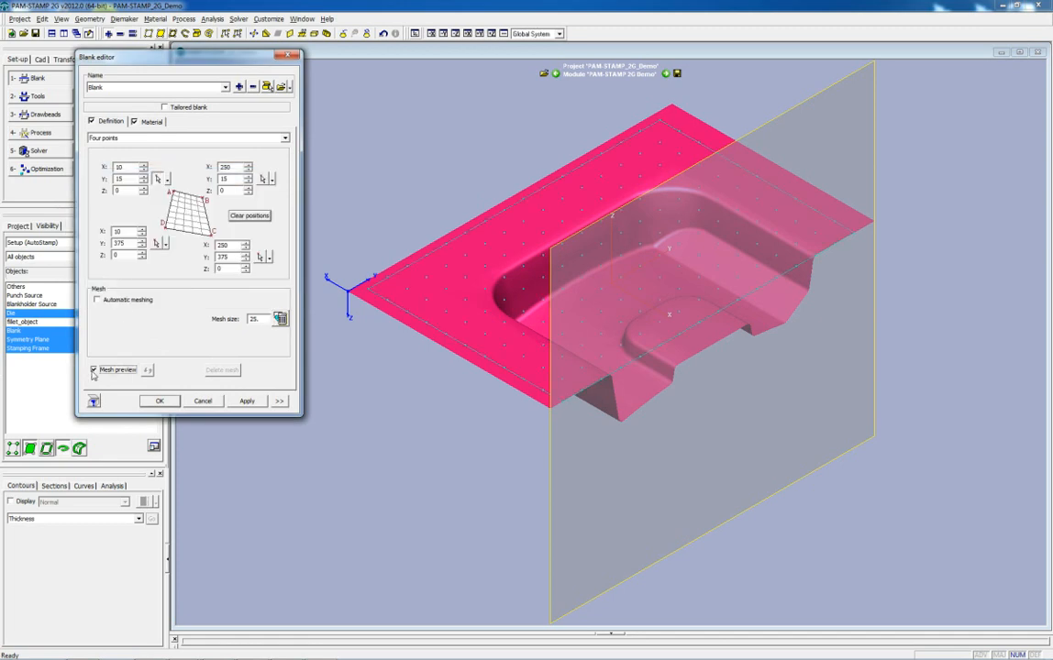
click(247, 401)
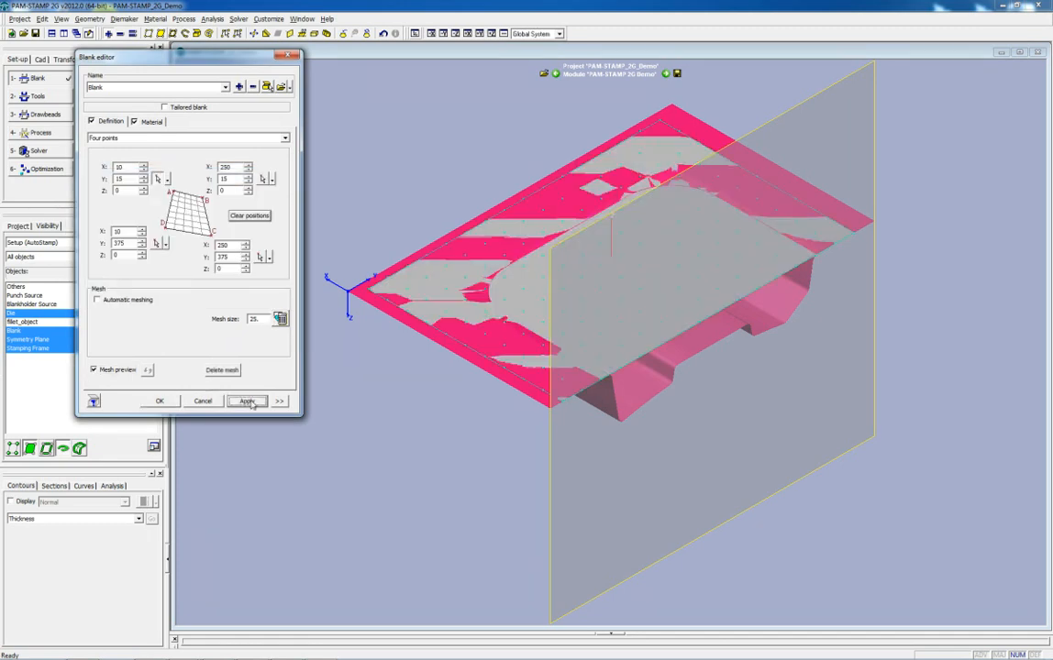
click(246, 401)
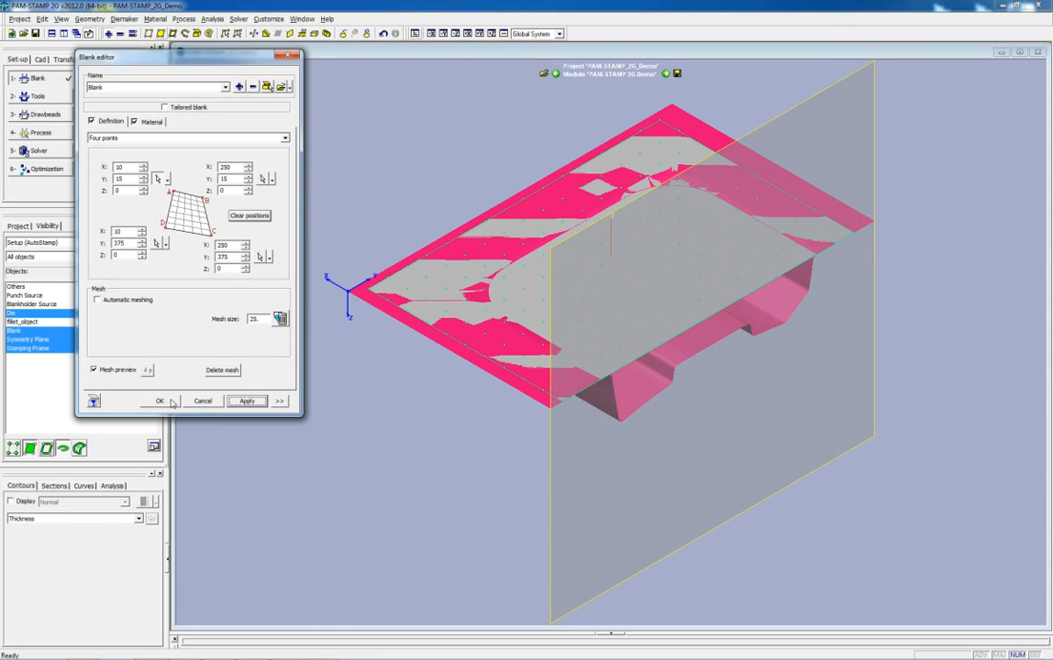
click(159, 401)
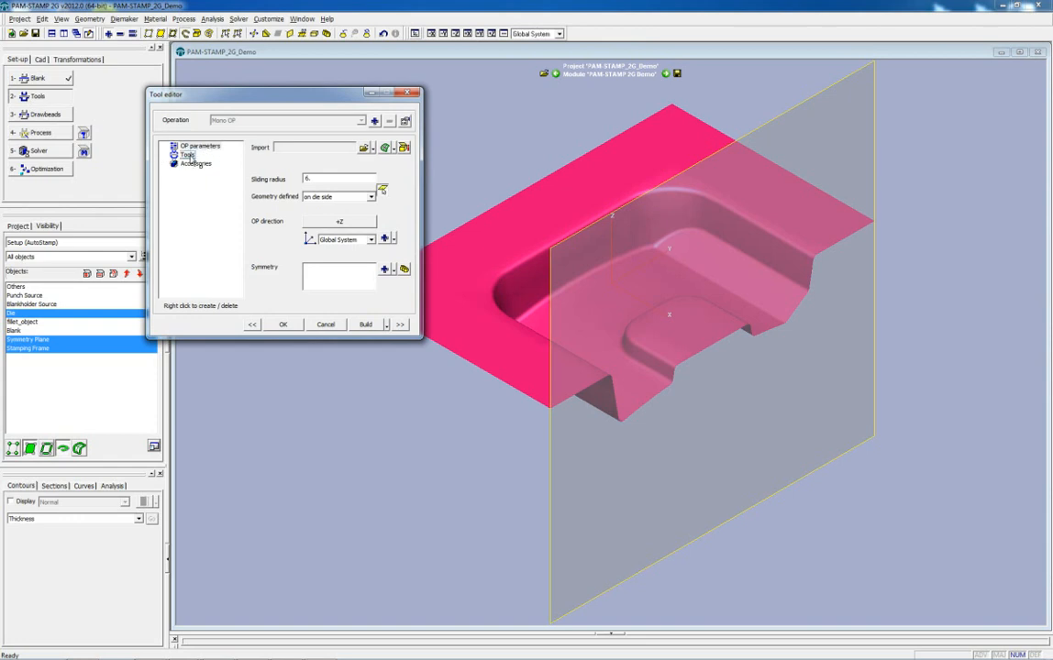
Step: Build Die 2, Punch and Blankholder tools from the die definition and confirm them
click(187, 154)
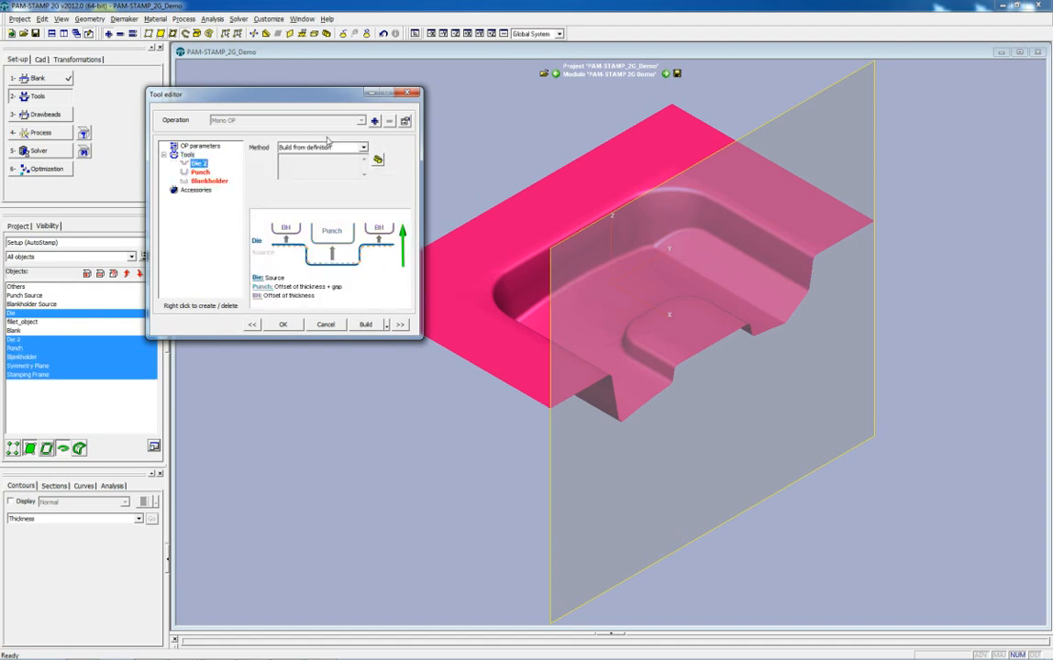
click(377, 159)
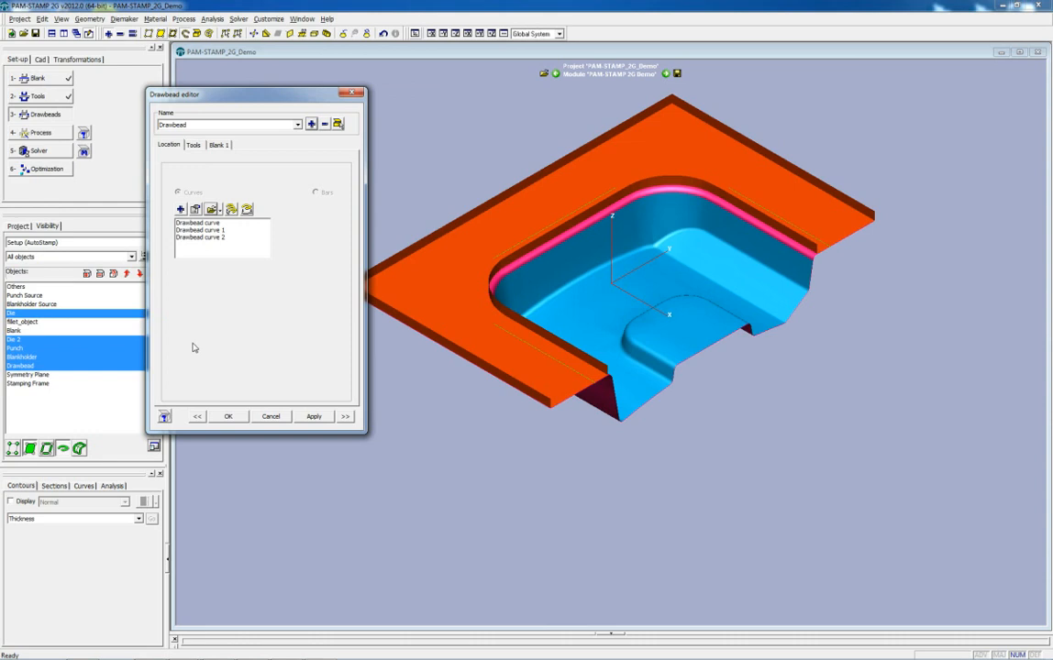
Step: Review the drawbead's Die 2 and blankholder links and set a uniform restraint on Blank 1
click(192, 145)
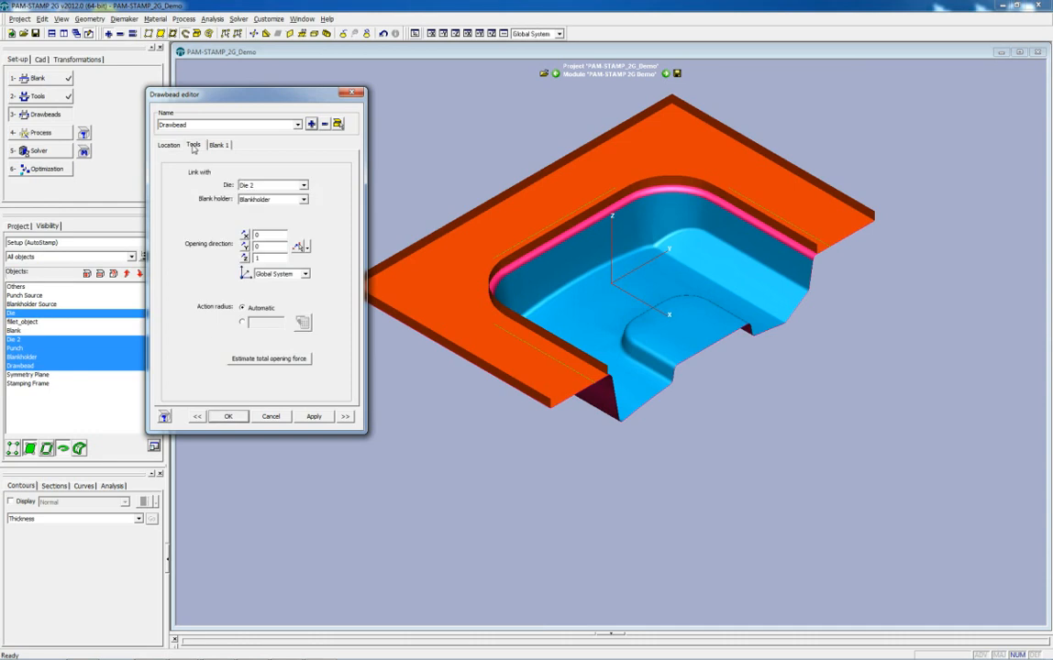
click(218, 145)
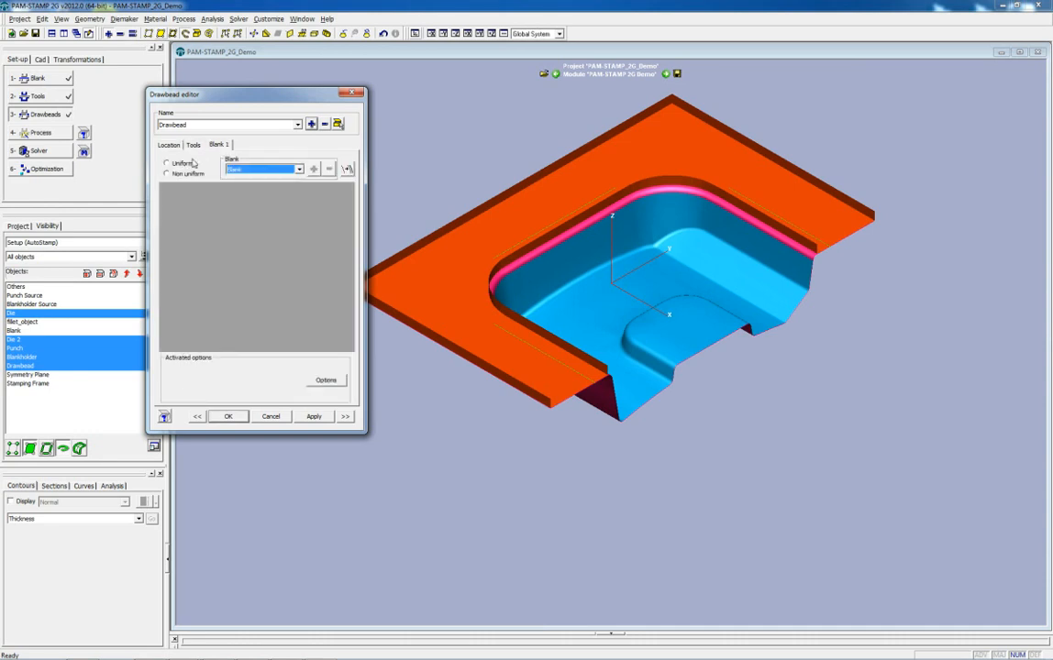
click(227, 416)
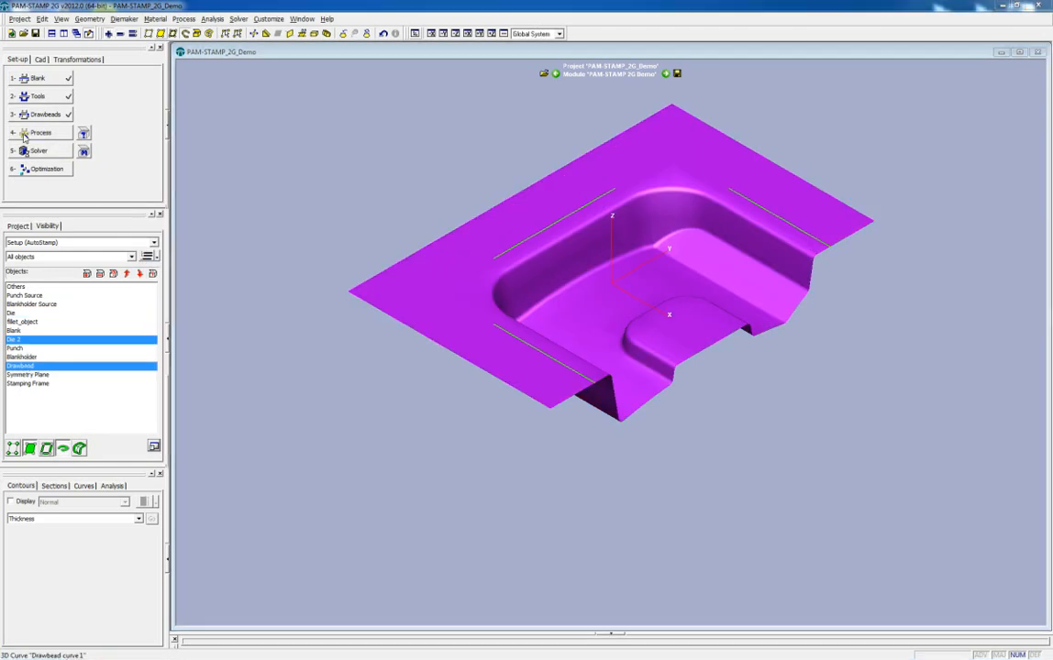
Step: Load an AutoStamp macro from Public_Macros > STAMP > High_Quality and include the Stamping stage
click(82, 132)
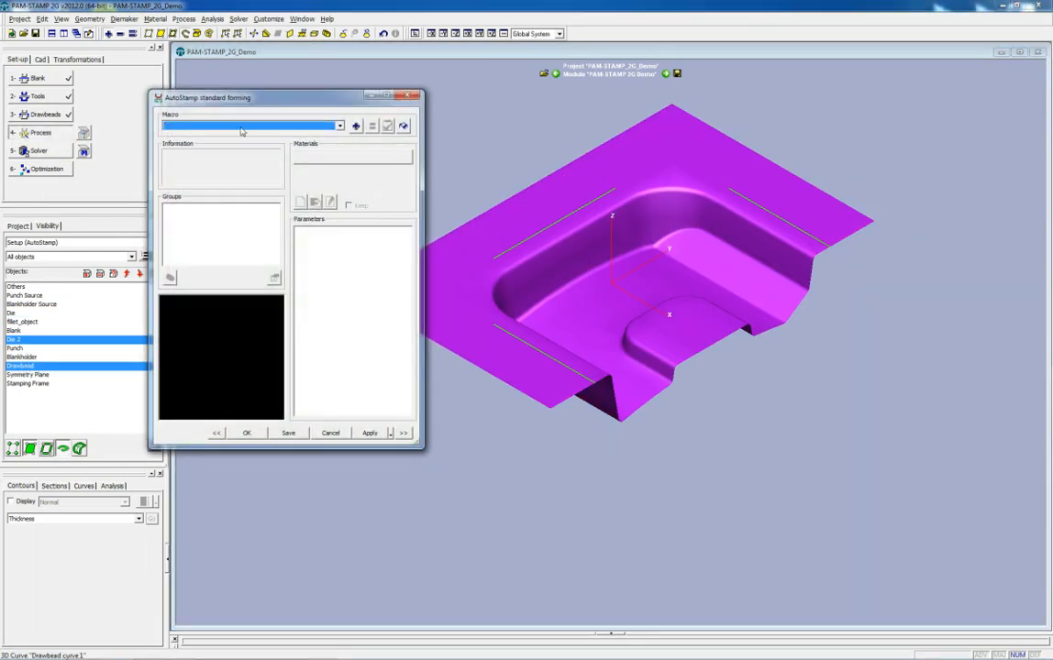
click(356, 126)
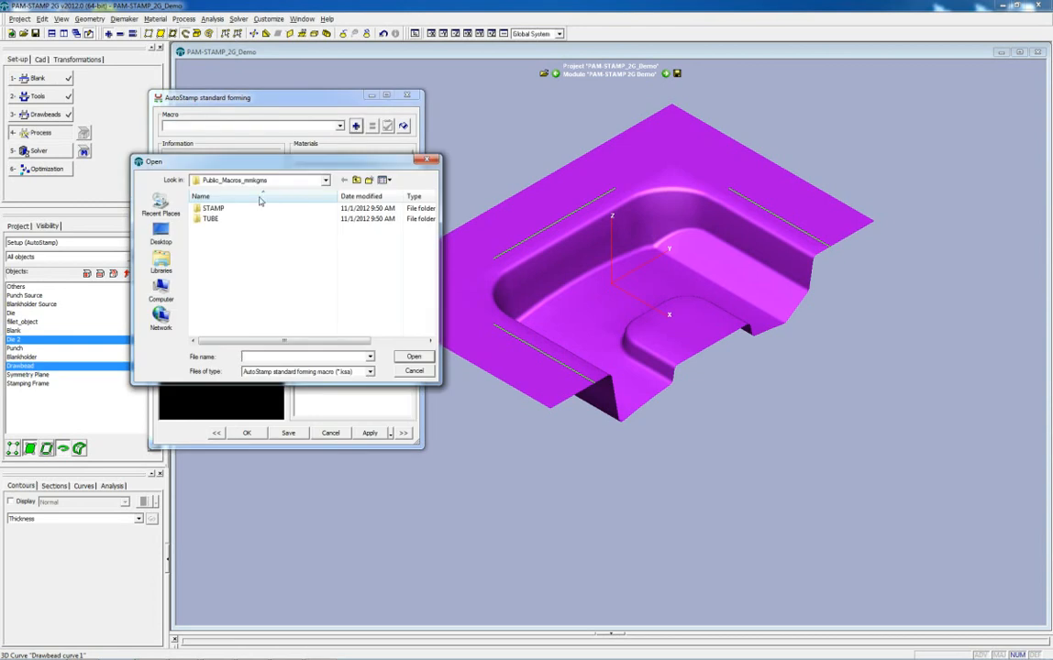
double_click(213, 208)
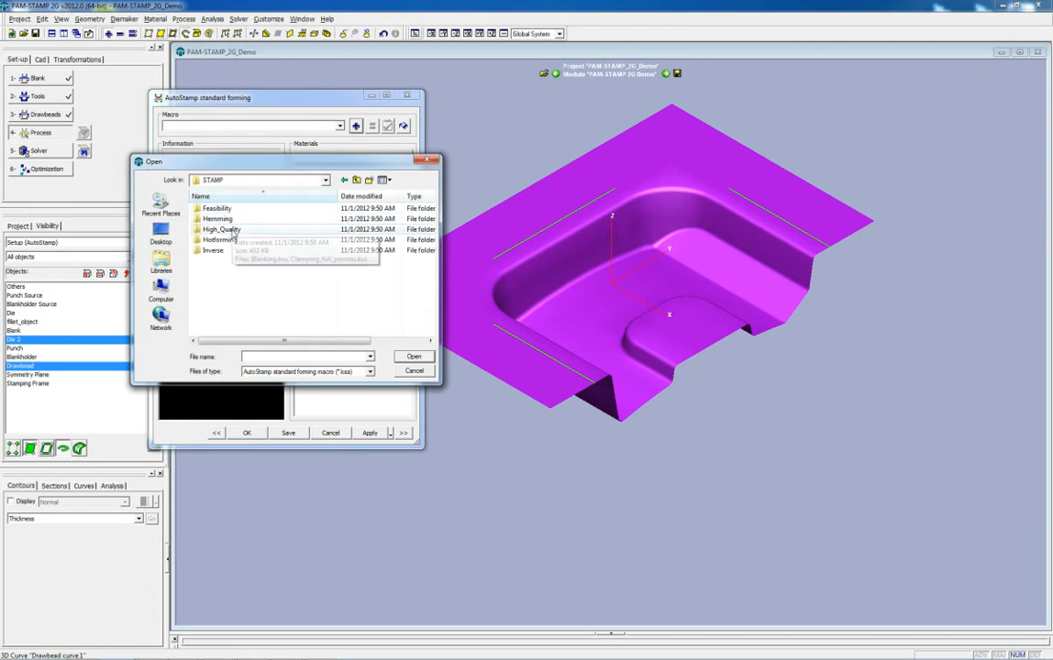
double_click(221, 229)
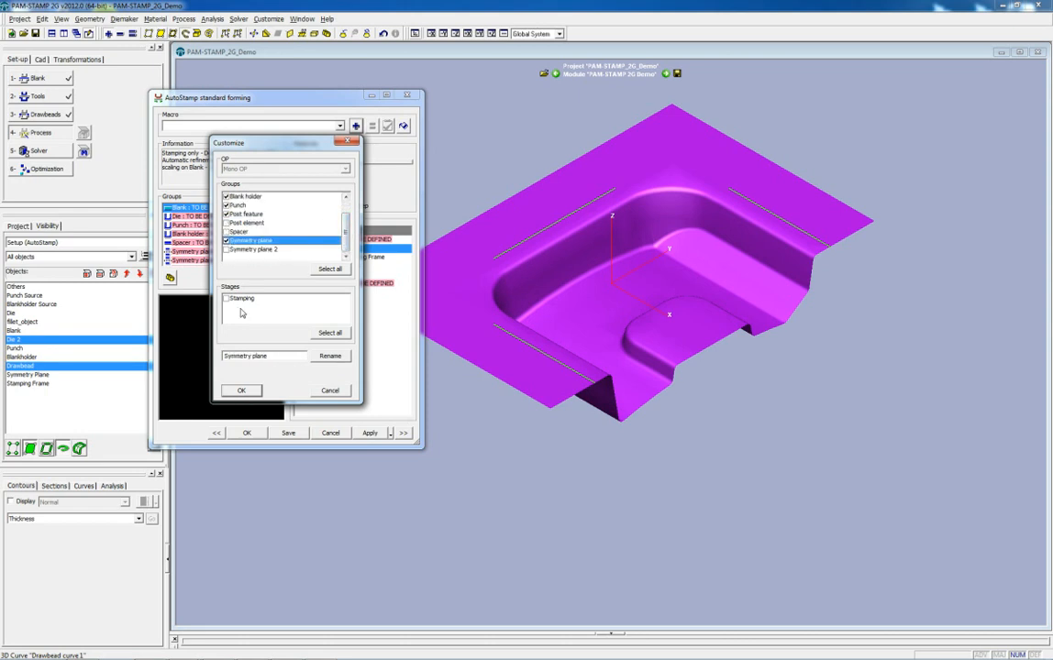
click(241, 390)
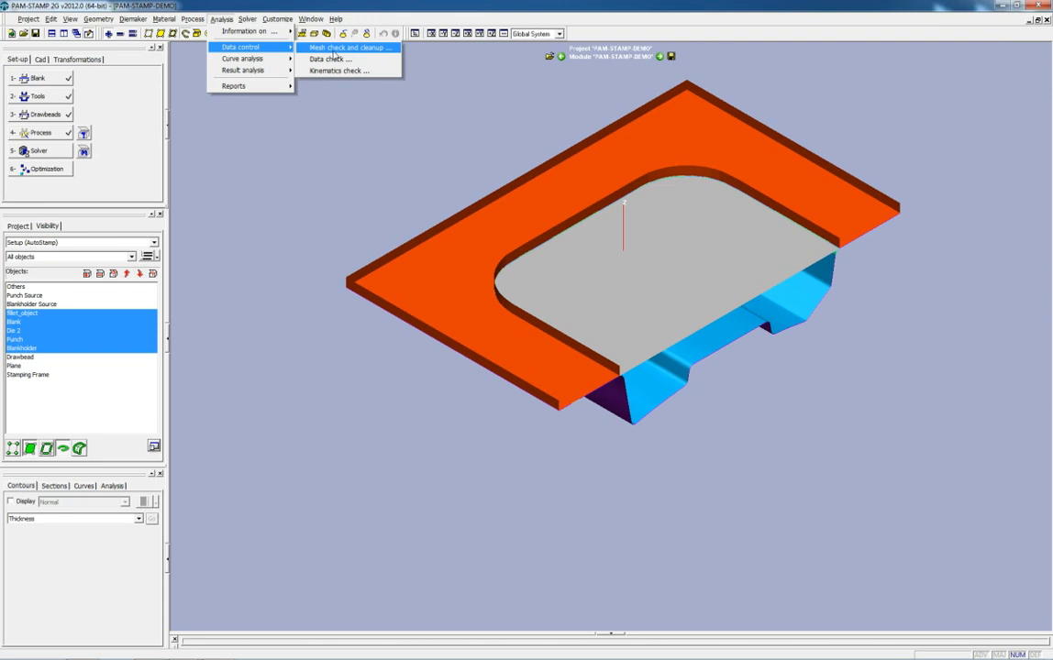
Step: Run a kinematics check and play the stamping stage tool-motion animation
click(341, 71)
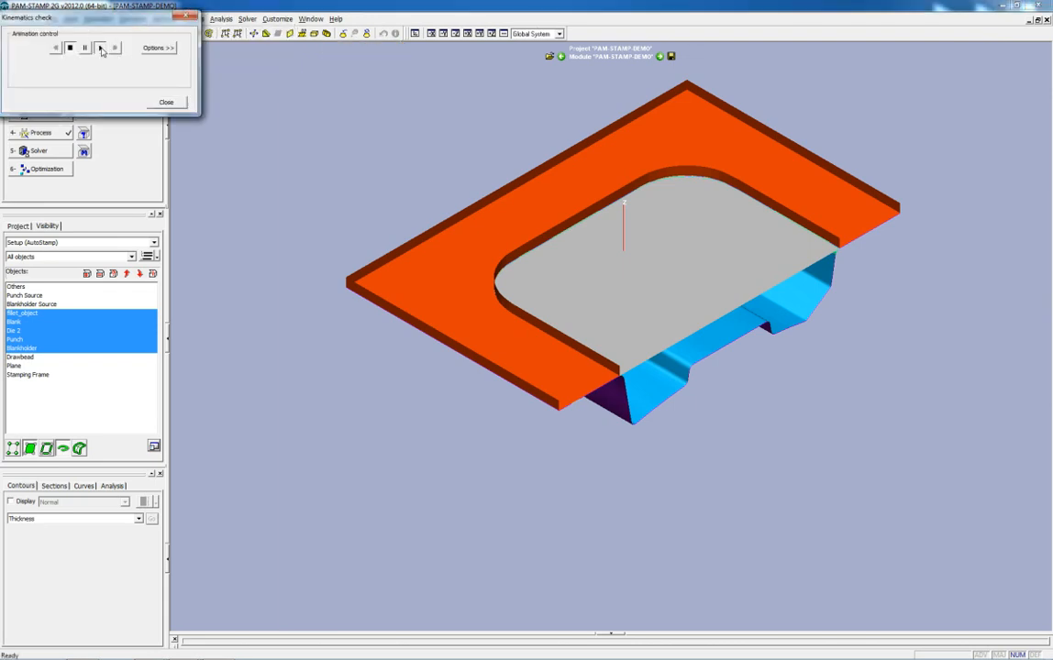
click(100, 47)
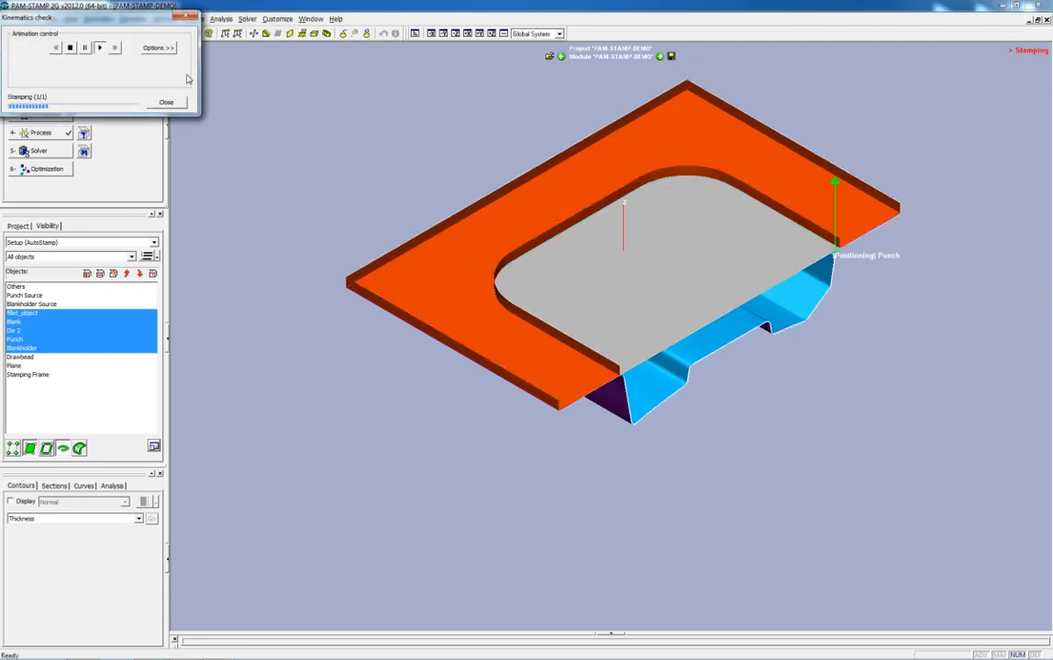
click(114, 47)
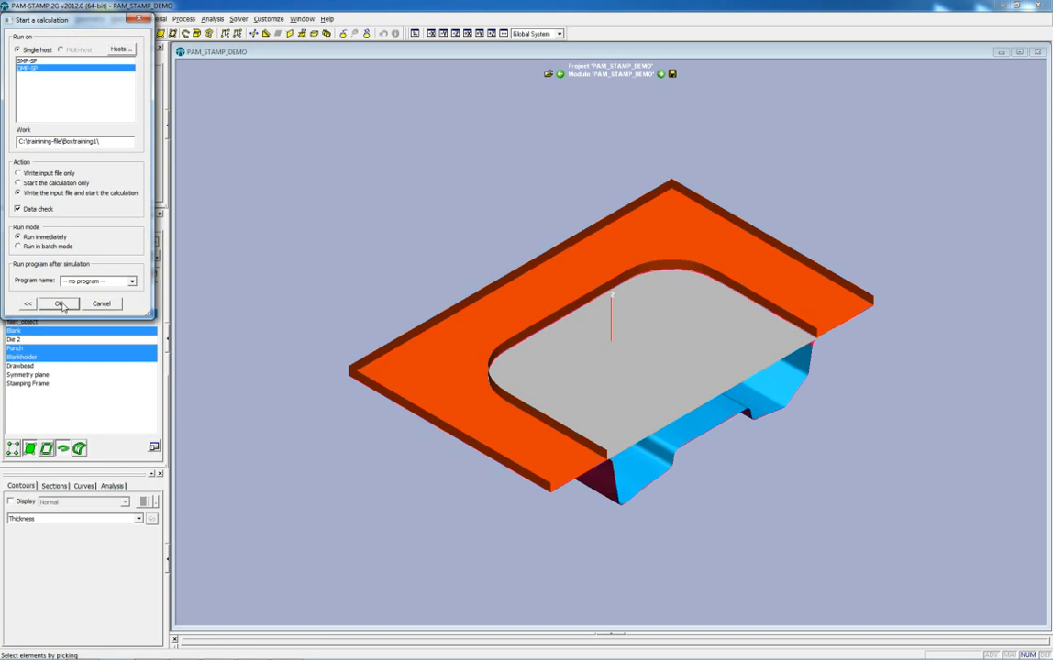
Step: Launch the DMP-SP stamping calculation, writing the input file
click(58, 303)
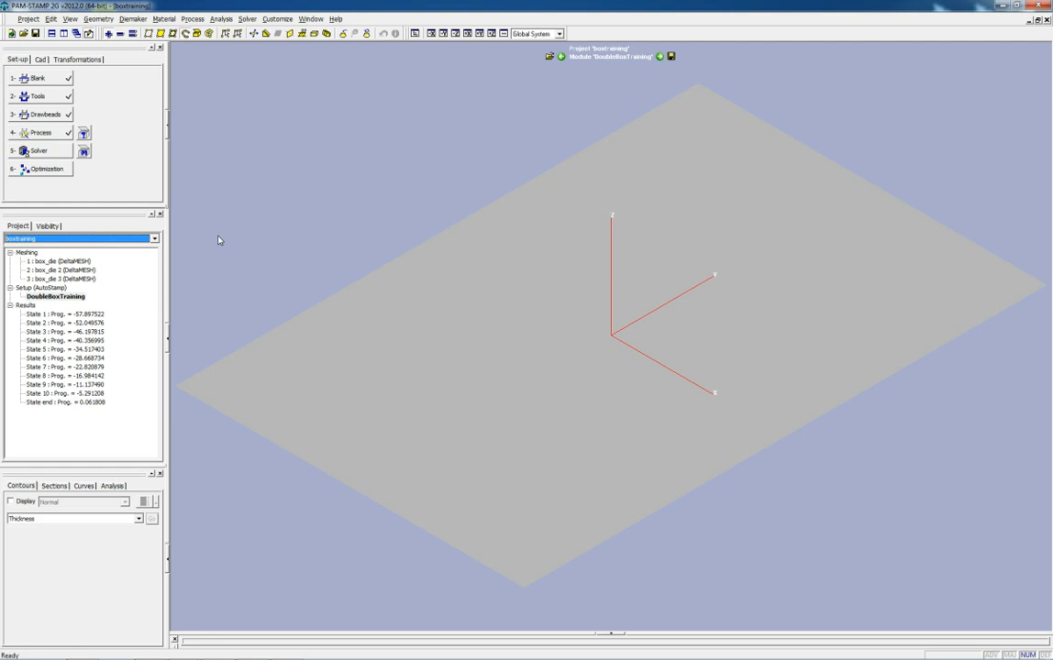
Step: Step through the boxtraining result states up to State end
click(64, 367)
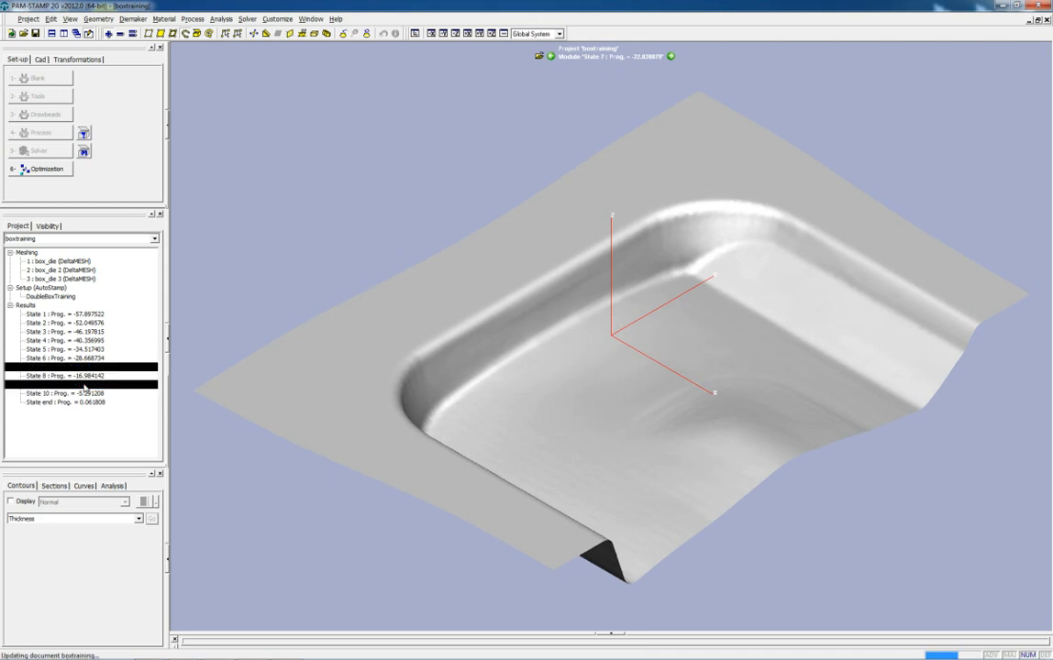
click(65, 401)
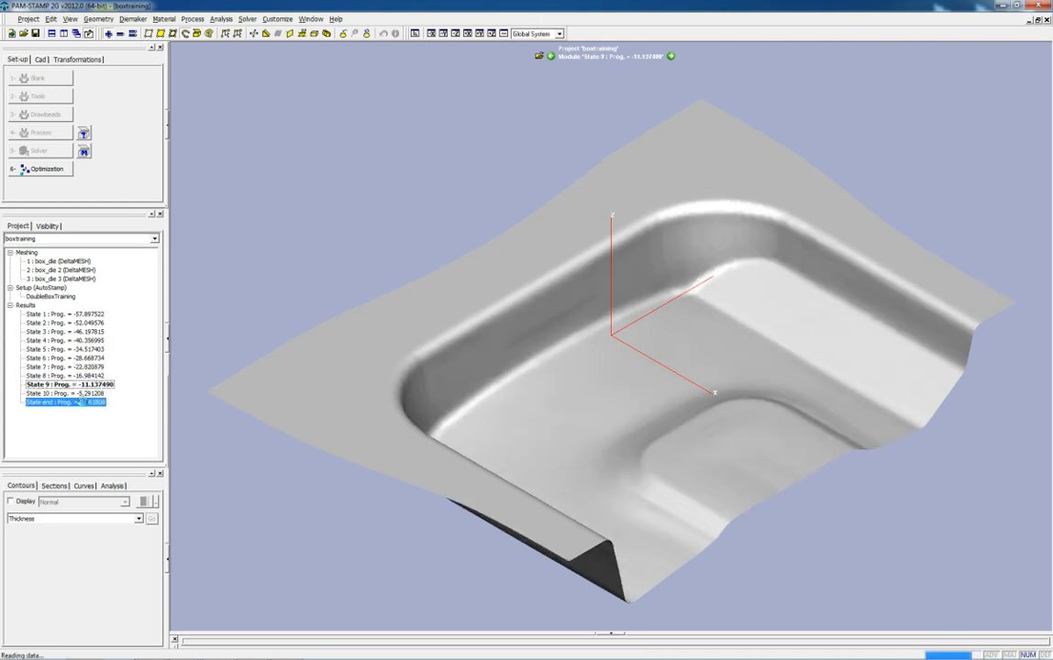
click(69, 402)
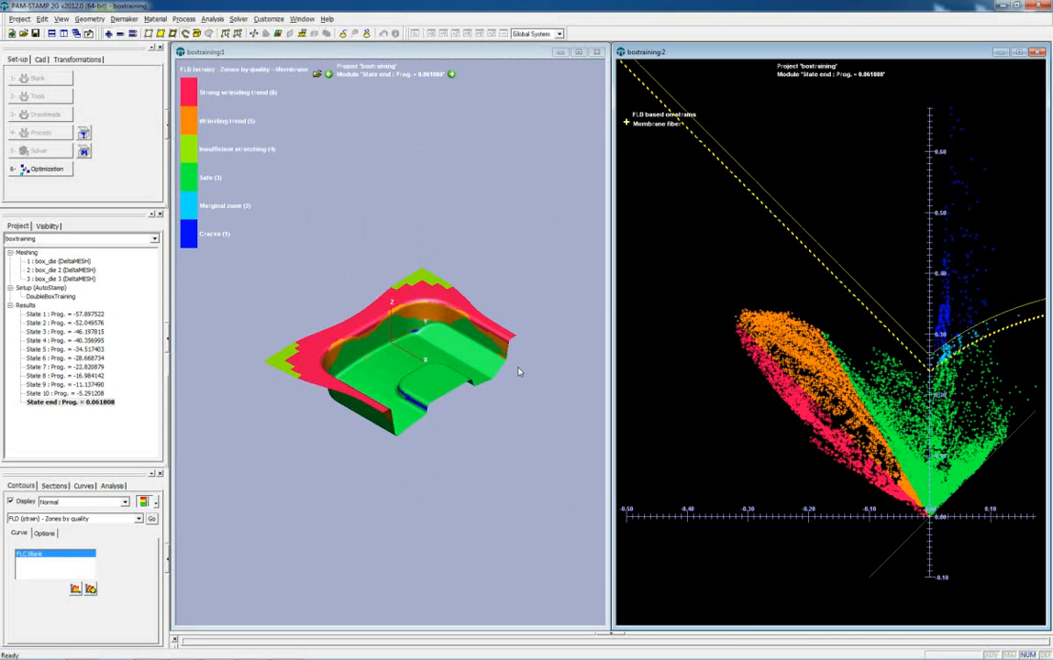
mouse_move(466, 346)
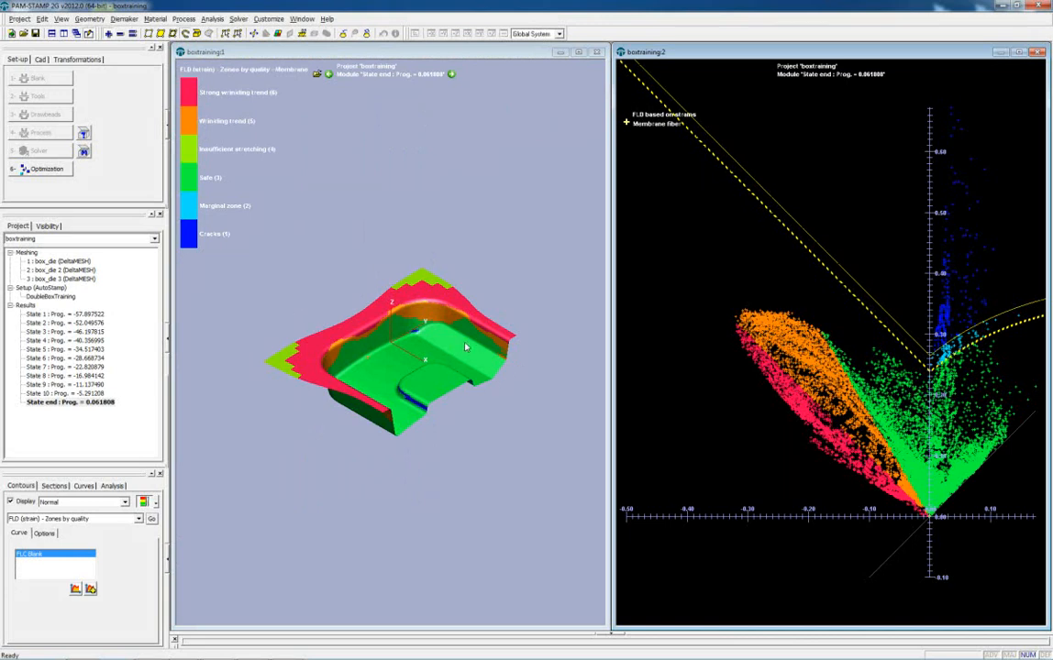